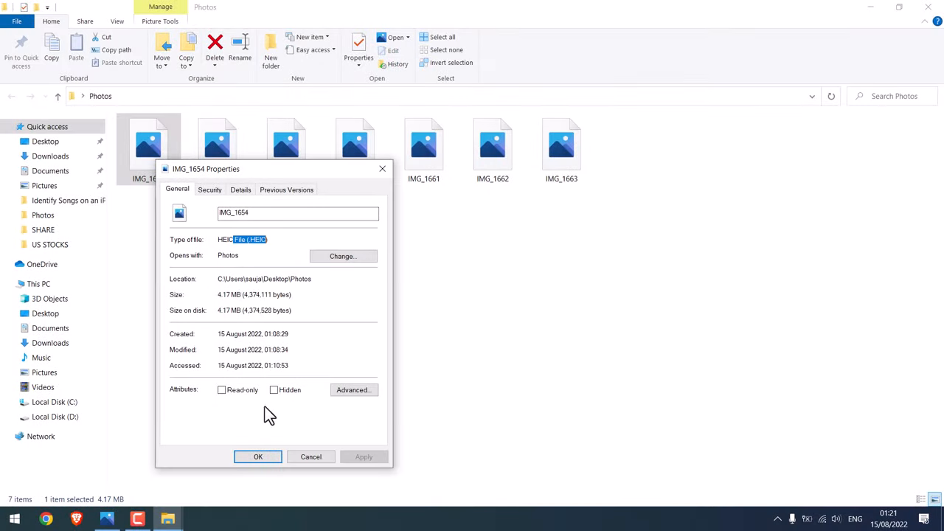
Step: Dismiss the IMG_1654 properties and close the Photos folder window
{"action": "left_click", "coordinate": [257, 457]}
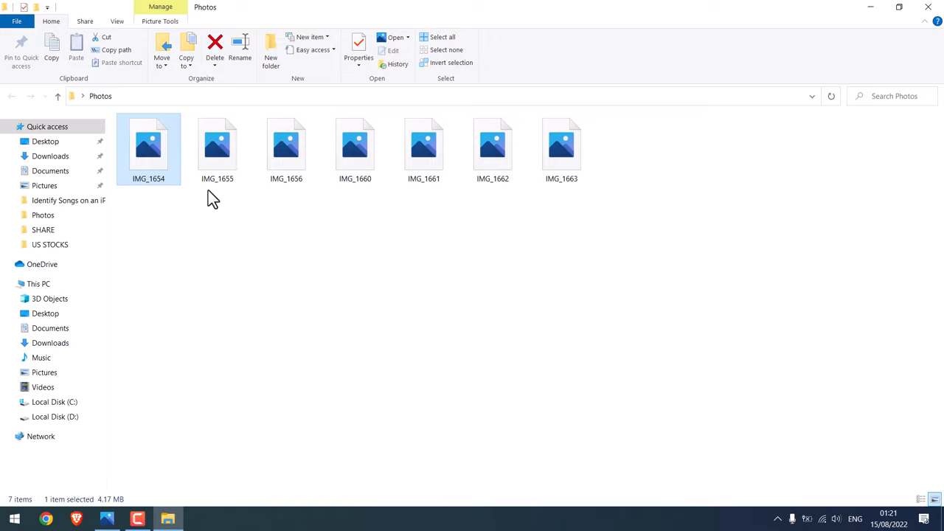
{"action": "double_click", "coordinate": [149, 144]}
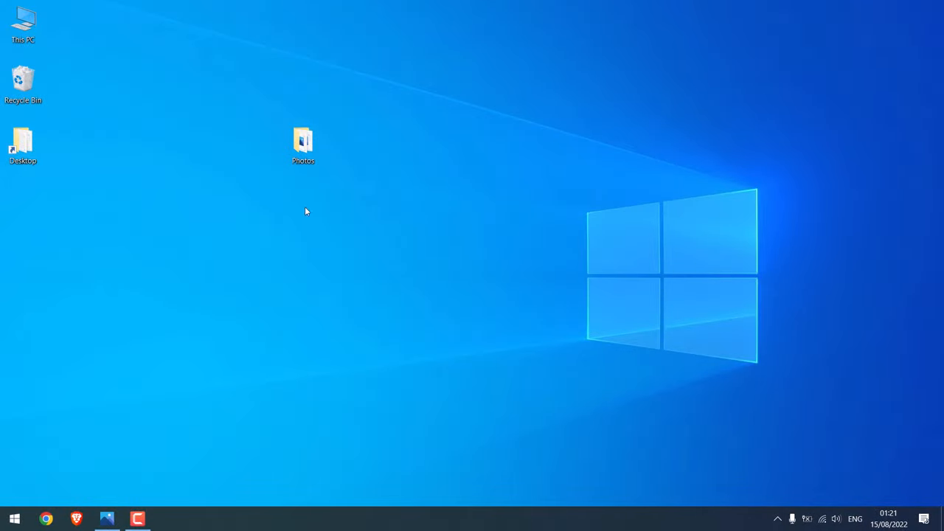
Step: Reopen the Photos folder and recheck IMG_1654's properties to confirm it is a HEIC file
{"action": "double_click", "coordinate": [303, 144]}
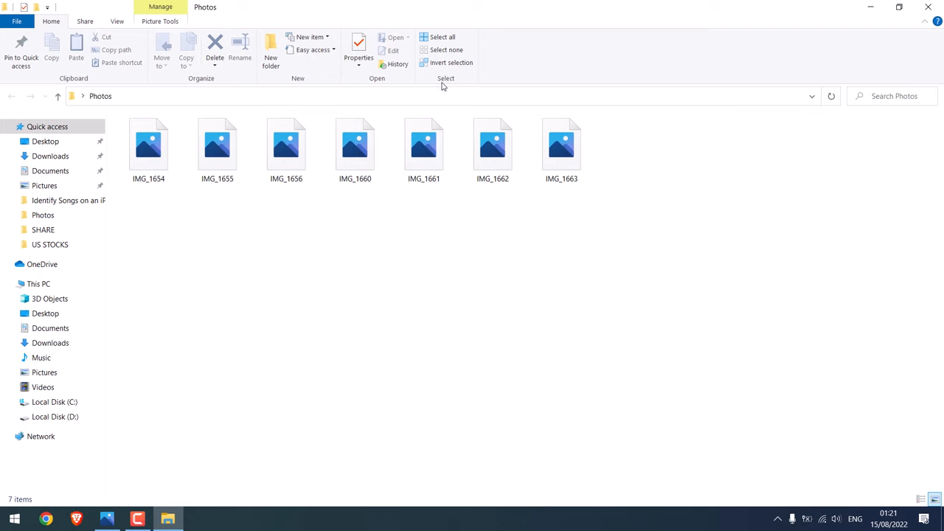
{"action": "left_click", "coordinate": [148, 147]}
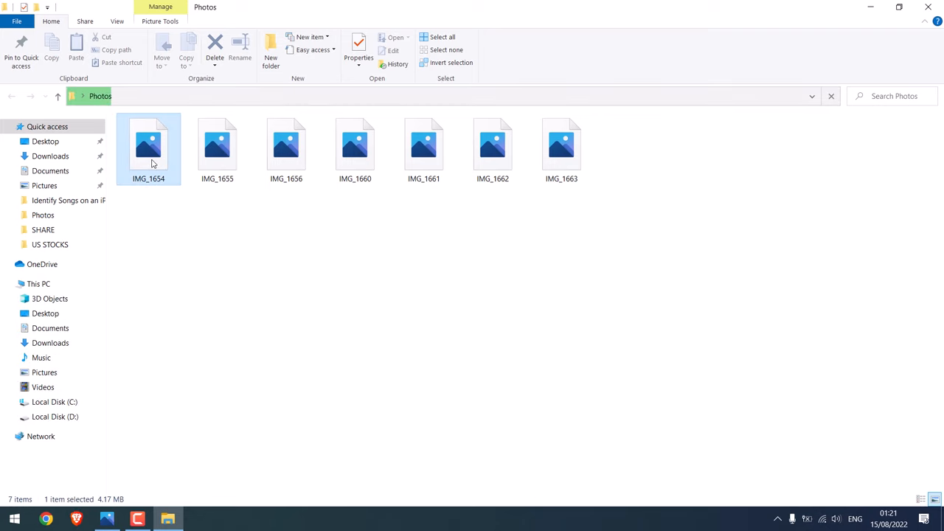
{"action": "right_click", "coordinate": [148, 148]}
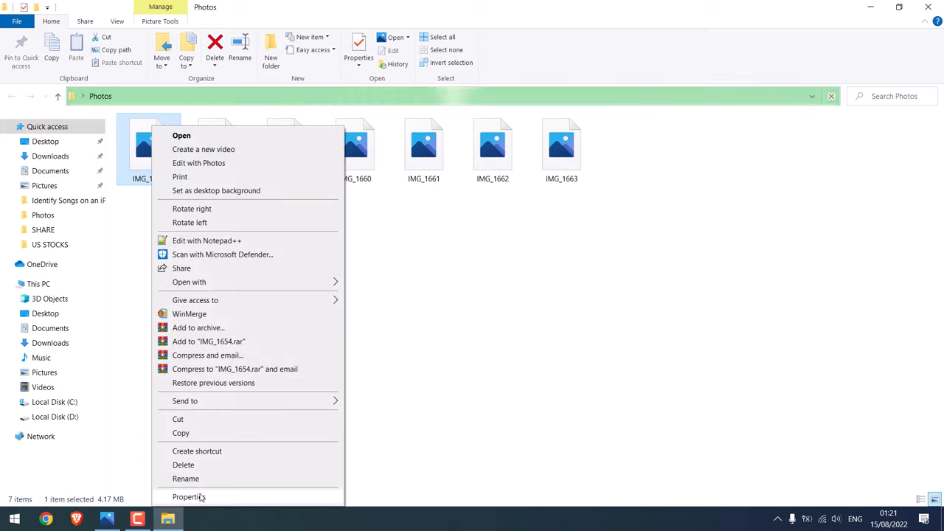
{"action": "left_click", "coordinate": [189, 497]}
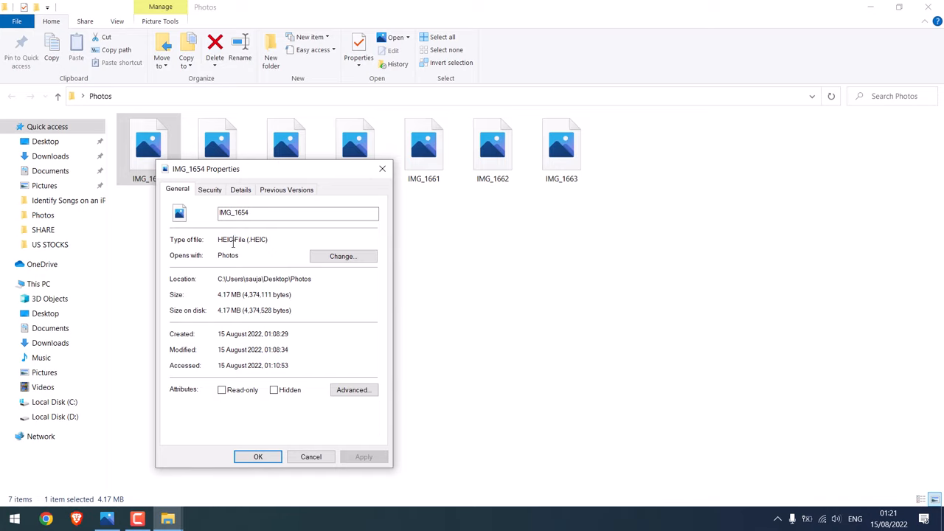
{"action": "double_click", "coordinate": [242, 239]}
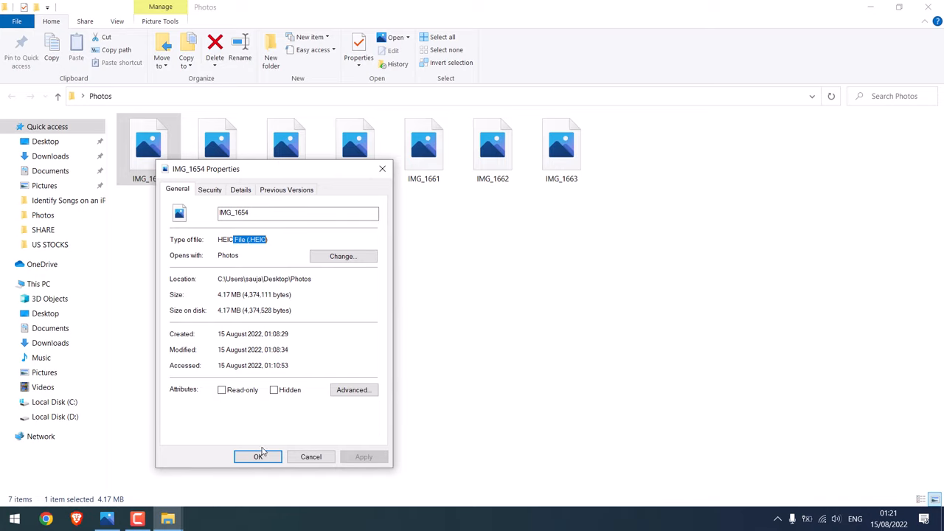
{"action": "left_click", "coordinate": [257, 457]}
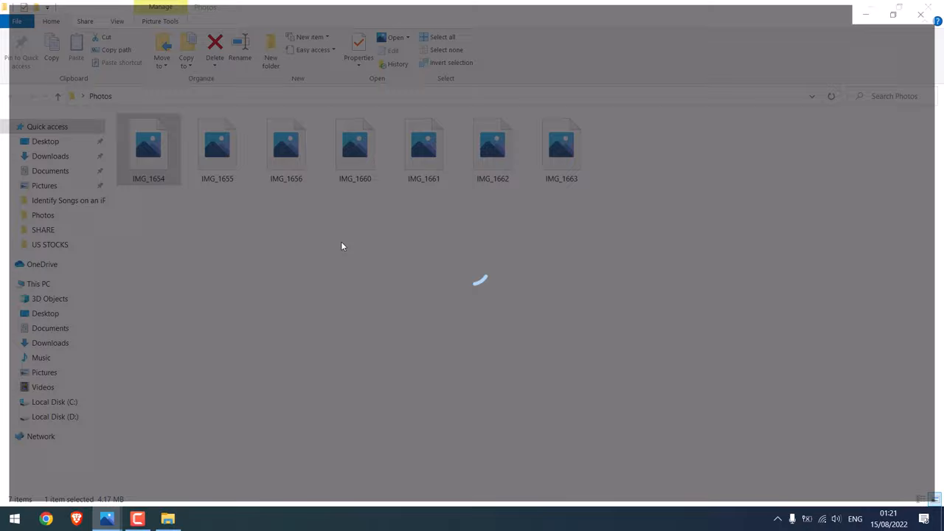
Step: Open IMG_1654 in Photos and follow its HEVC extension prompt to Microsoft Store
{"action": "double_click", "coordinate": [148, 144]}
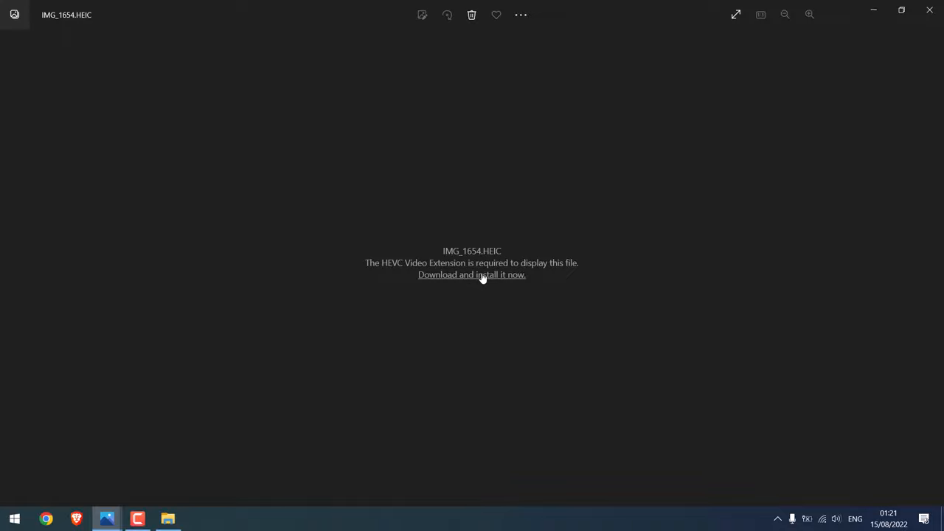
{"action": "left_click", "coordinate": [471, 274]}
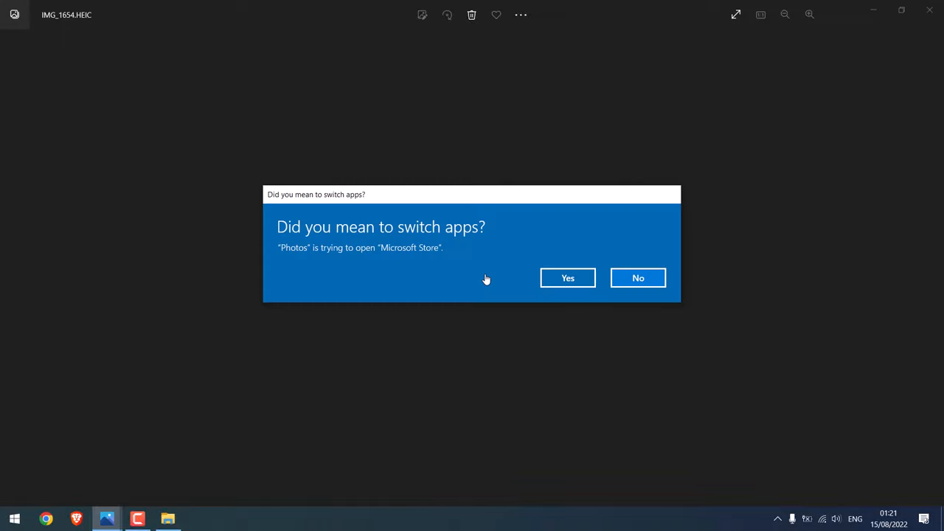
{"action": "left_click", "coordinate": [567, 278]}
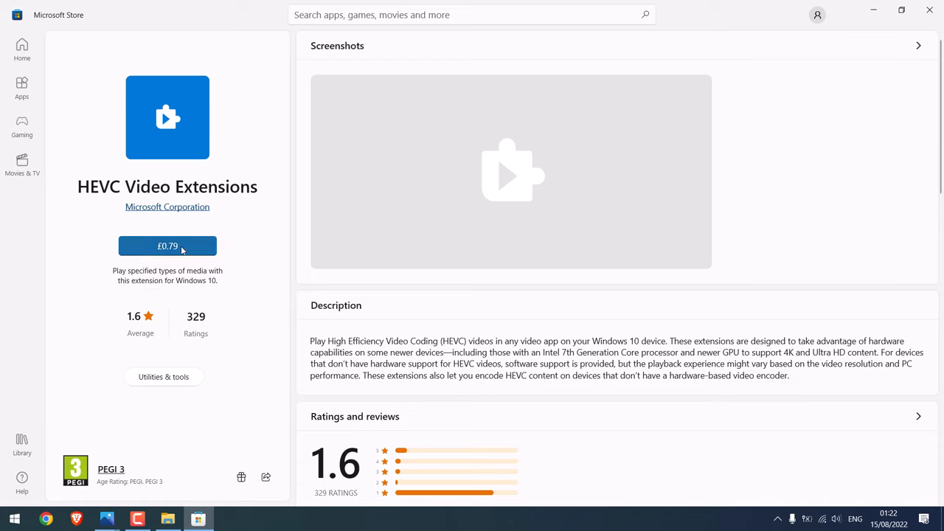
{"action": "mouse_move", "coordinate": [135, 223]}
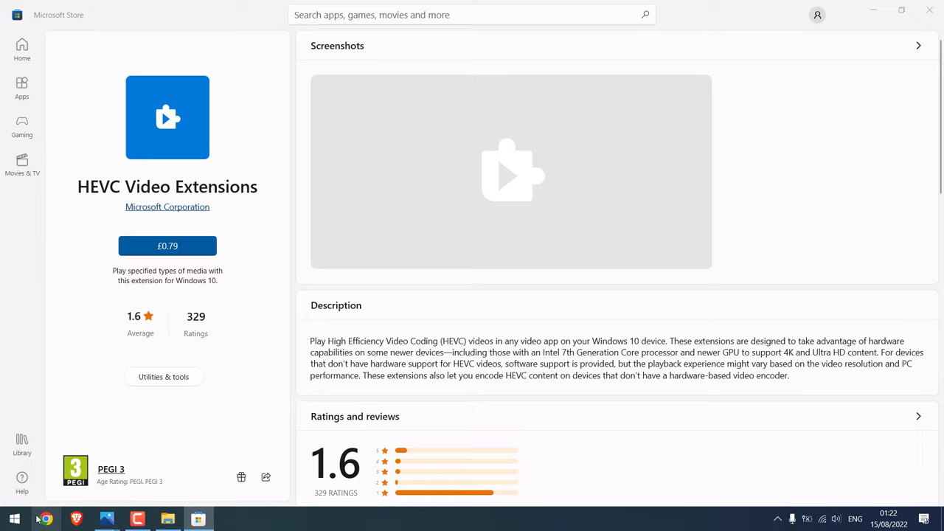
Step: Open a new Chrome window from the taskbar over the £0.79 Store page
{"action": "left_click", "coordinate": [45, 518]}
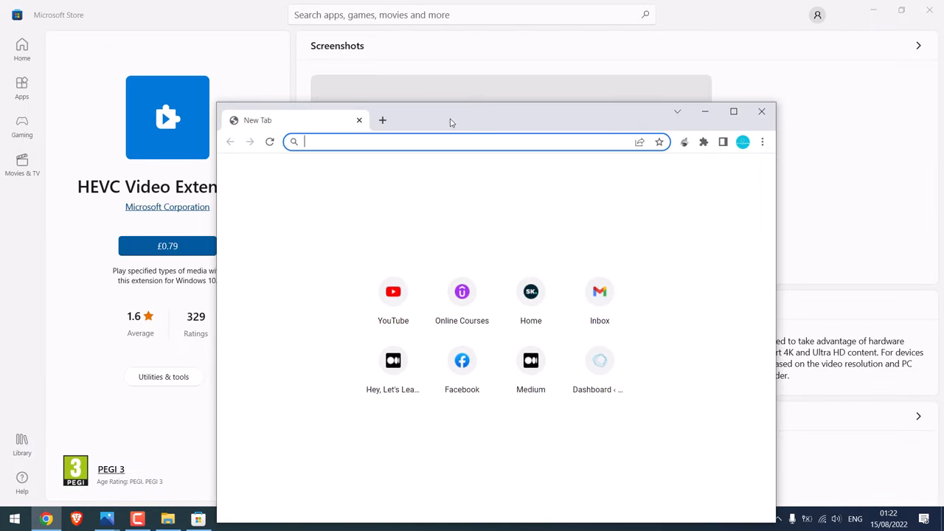
Step: Search Google for 'HEVC Video Extensions from Device Manufacturer'
{"action": "type", "text": "HEVC"}
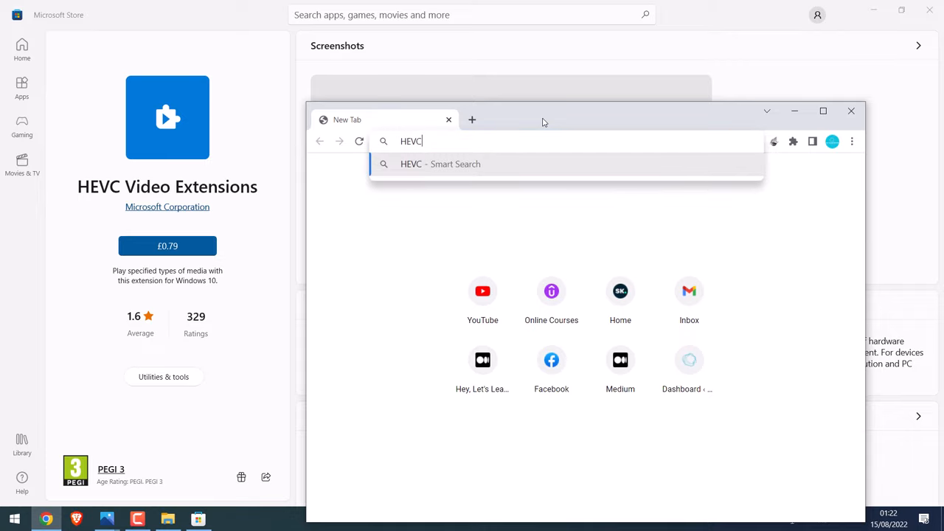
{"action": "type", "text": "Video"}
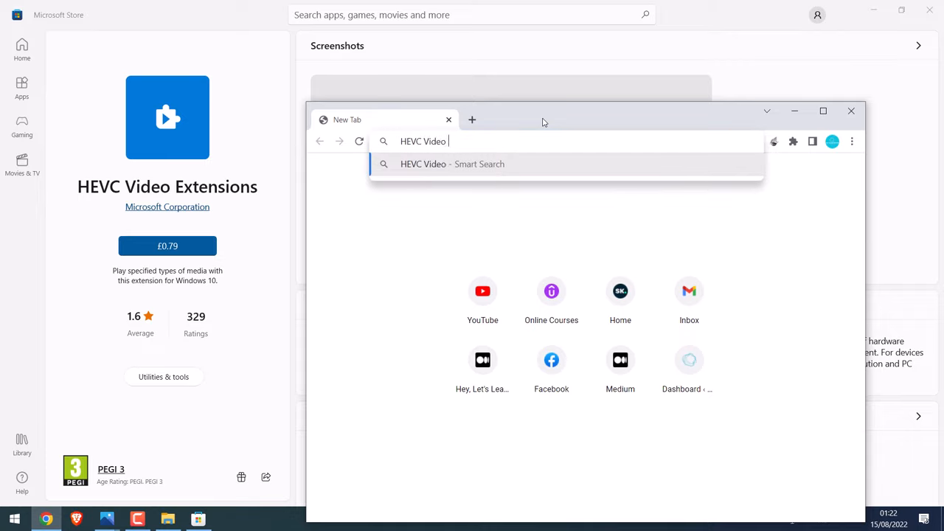
{"action": "type", "text": "Extensions fro"}
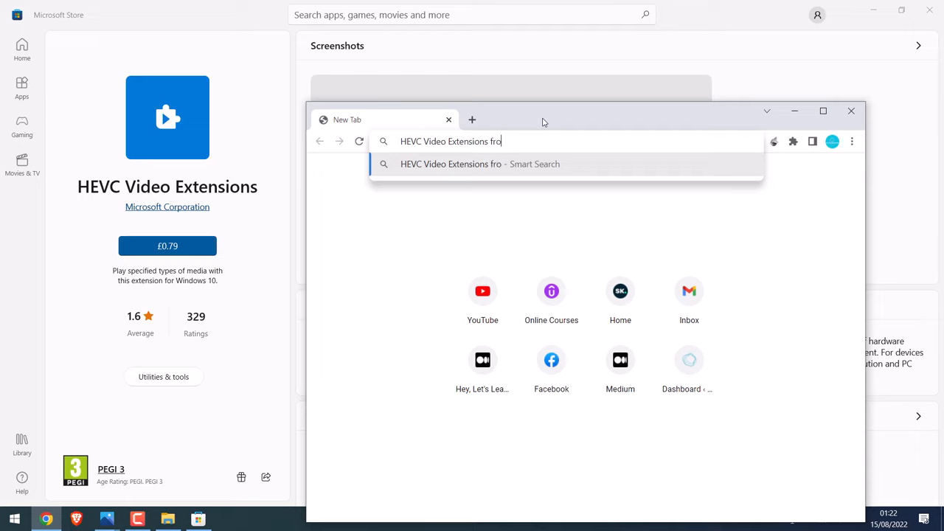
{"action": "type", "text": "m Dev"}
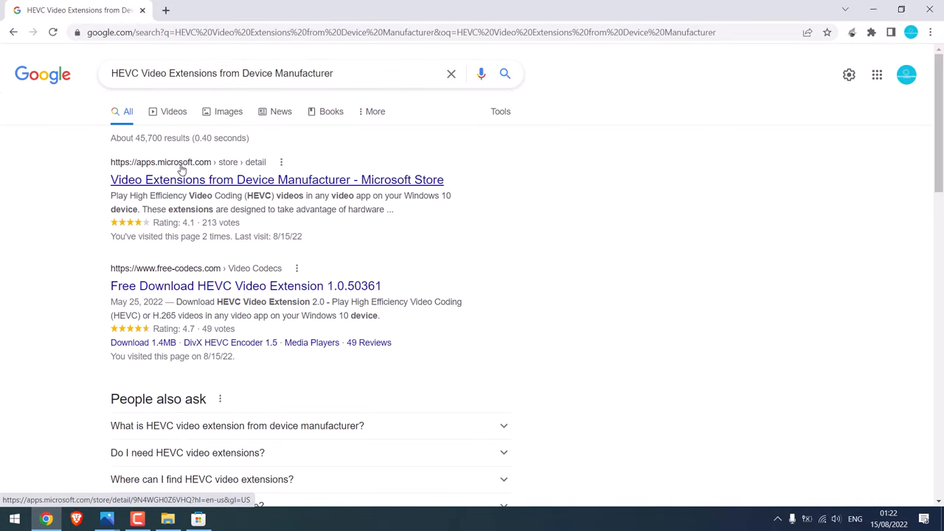
Step: Open the top result, the extension's Microsoft Store listing
{"action": "left_click", "coordinate": [276, 179]}
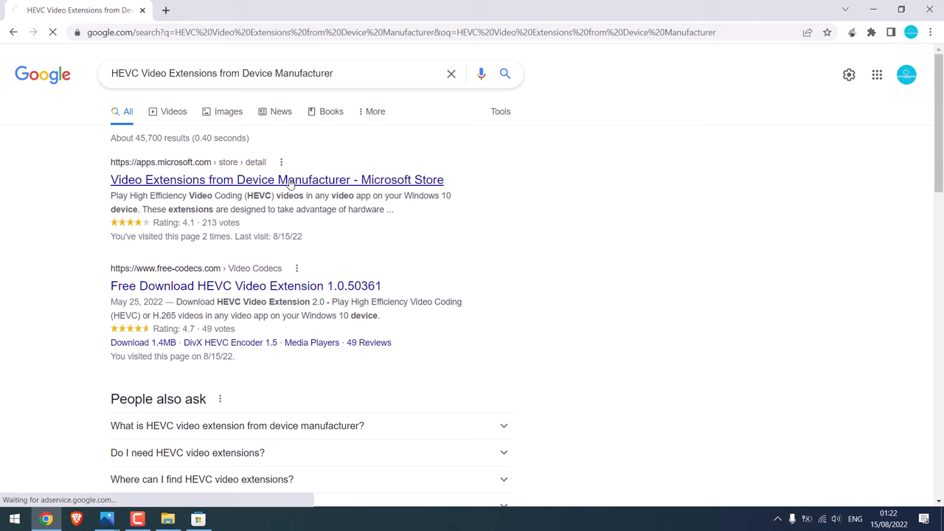
{"action": "left_click", "coordinate": [277, 179]}
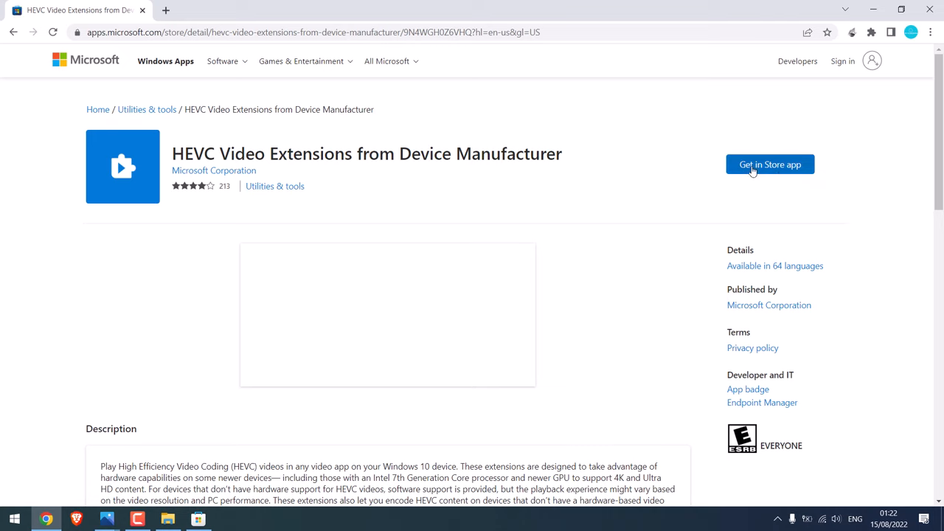
Step: Send the HEVC Video Extensions listing to the Microsoft Store app via 'Get in Store app'
{"action": "left_click", "coordinate": [770, 164]}
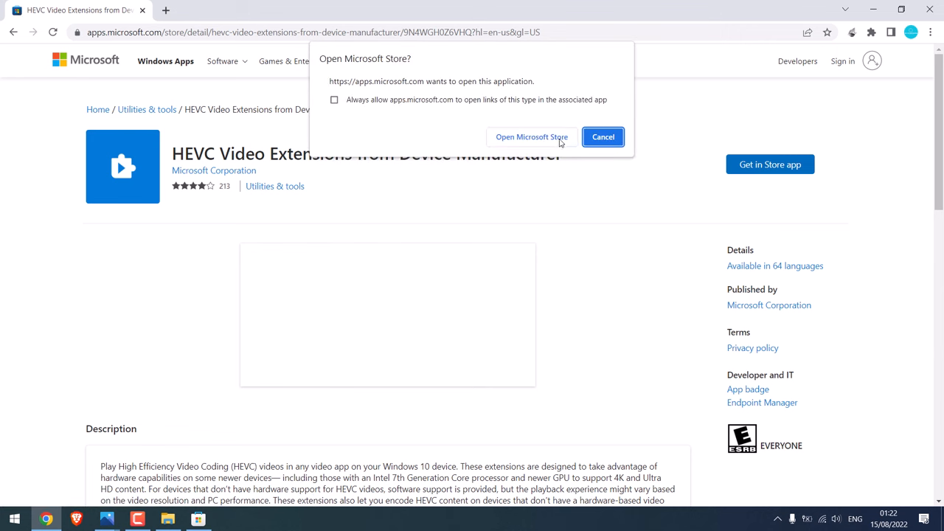
{"action": "left_click", "coordinate": [603, 137]}
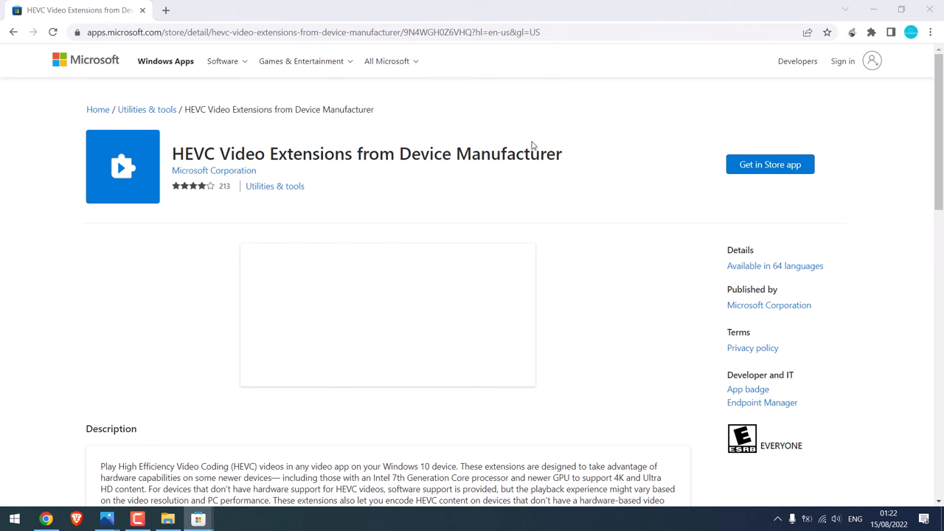
{"action": "left_click", "coordinate": [770, 163]}
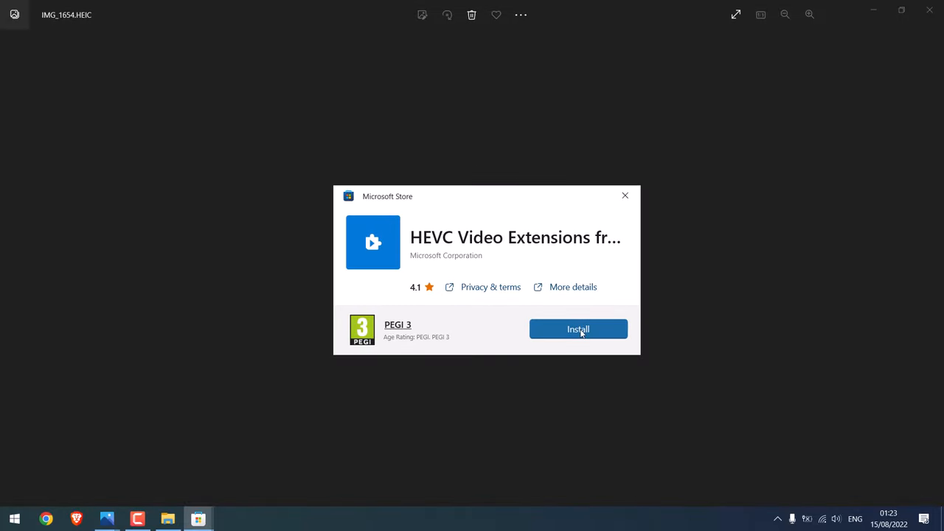
Step: Install HEVC Video Extensions from Device Manufacturer, then close the Store and old error windows
{"action": "left_click", "coordinate": [578, 329]}
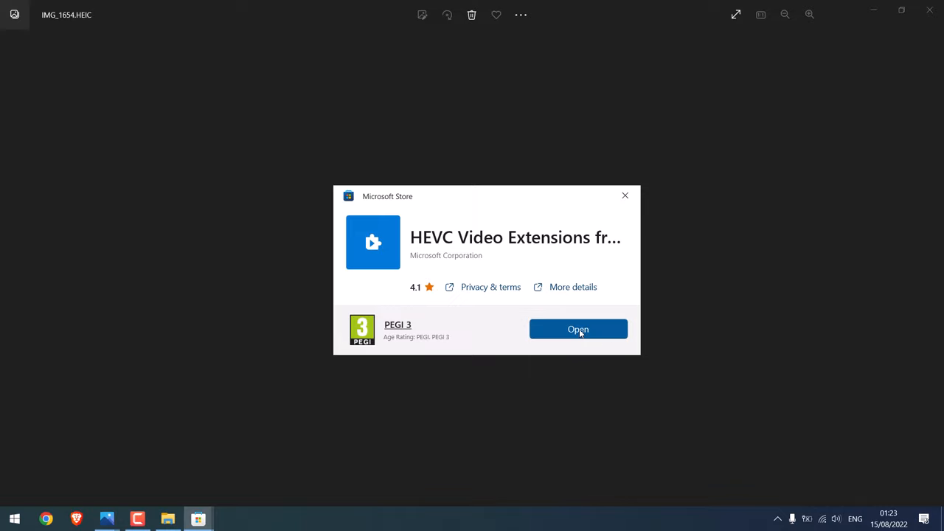
{"action": "mouse_move", "coordinate": [626, 196]}
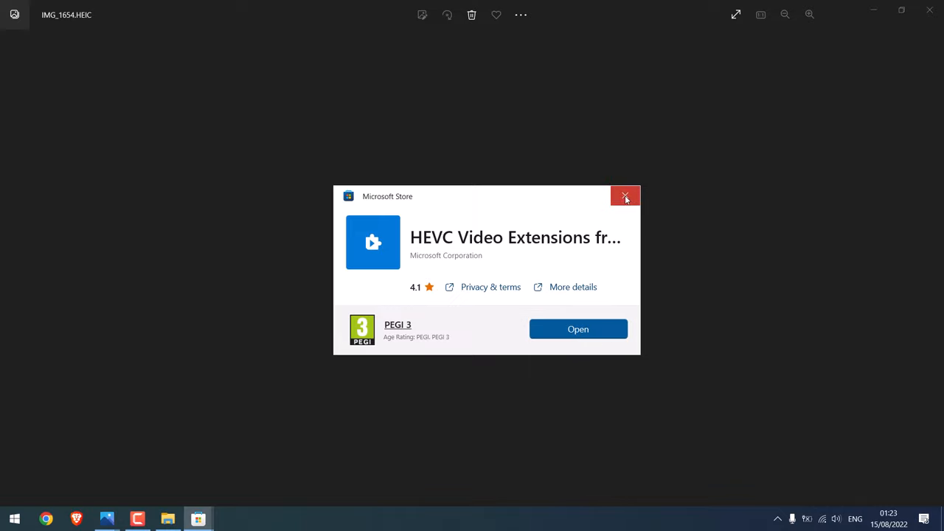
{"action": "left_click", "coordinate": [625, 196]}
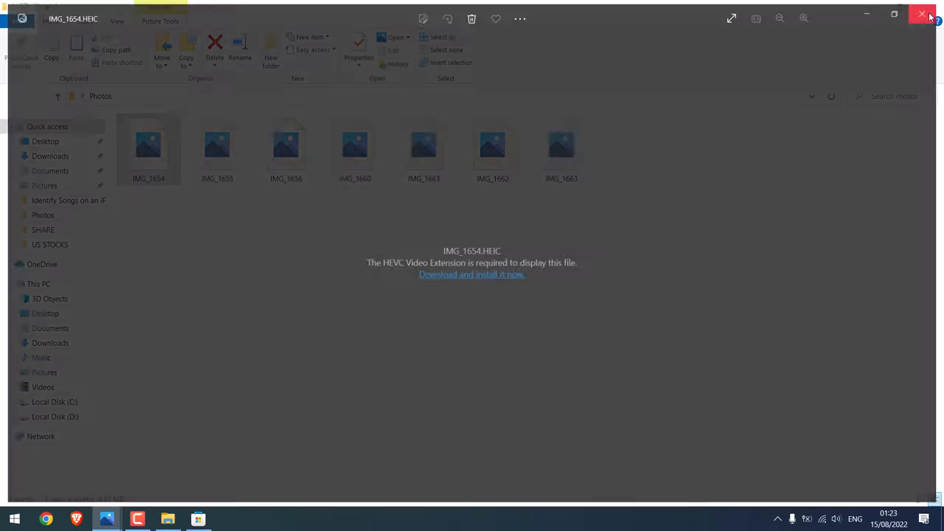
{"action": "left_click", "coordinate": [922, 14]}
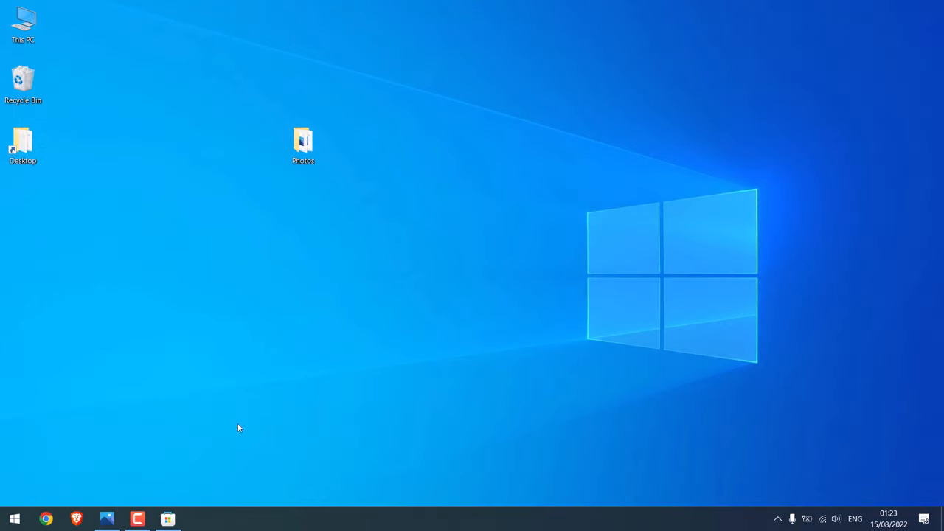
Step: Reopen the desktop Photos folder and open IMG_1654, now showing a forest picture
{"action": "left_click", "coordinate": [167, 519]}
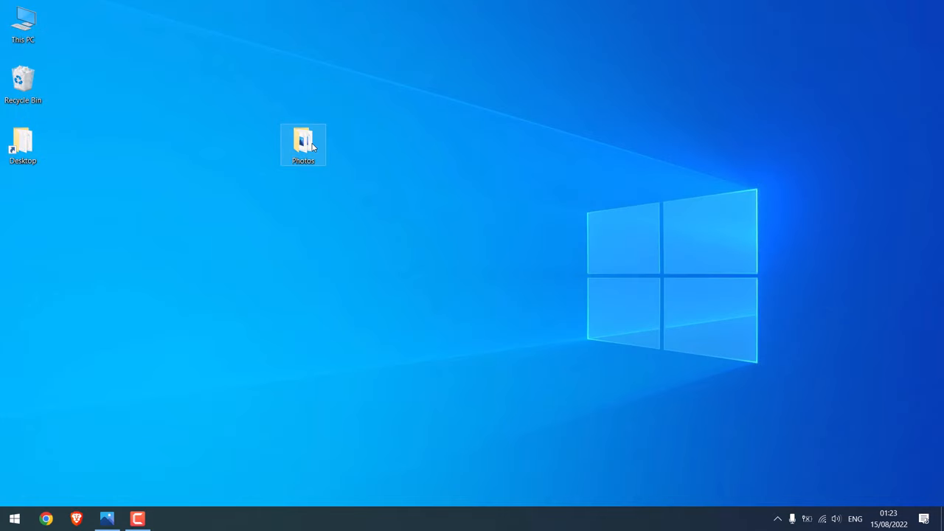
{"action": "double_click", "coordinate": [303, 144]}
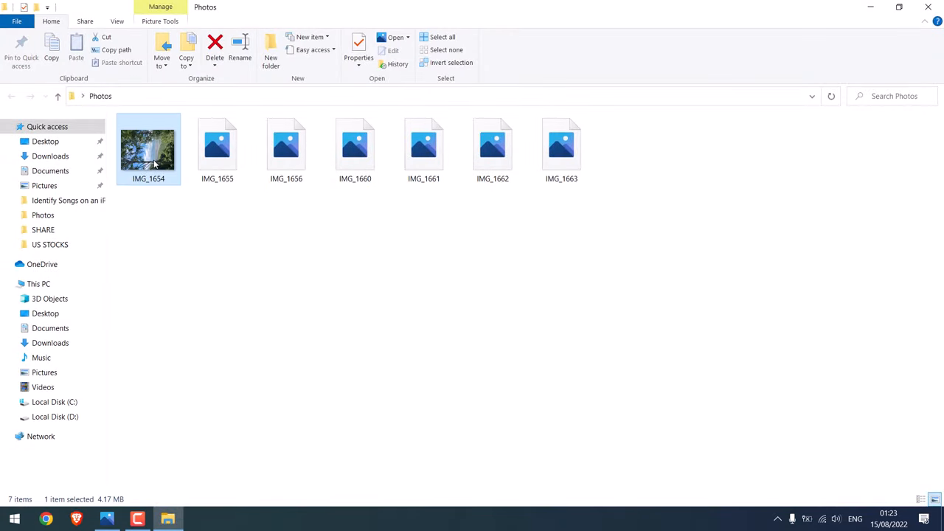
{"action": "double_click", "coordinate": [148, 148]}
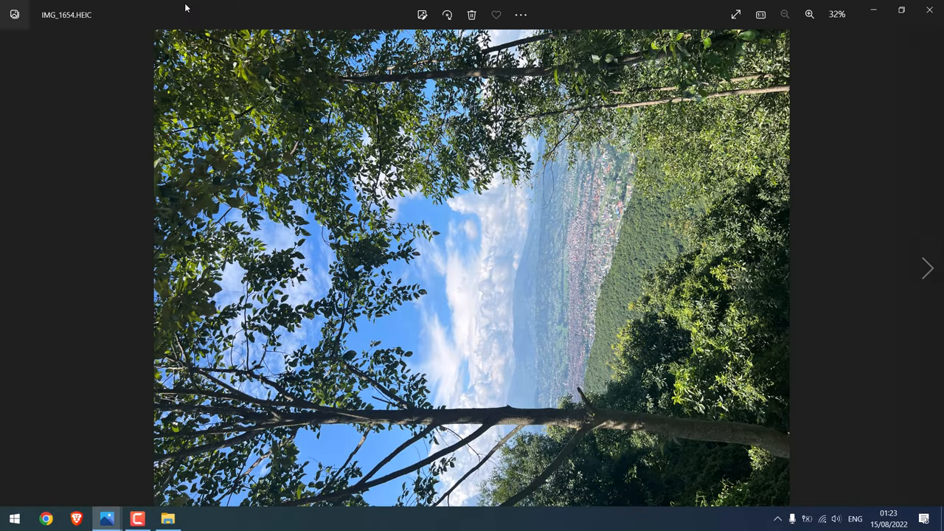
Step: Advance through IMG_1655 and the following HEIC photos in the viewer
{"action": "left_click", "coordinate": [928, 268]}
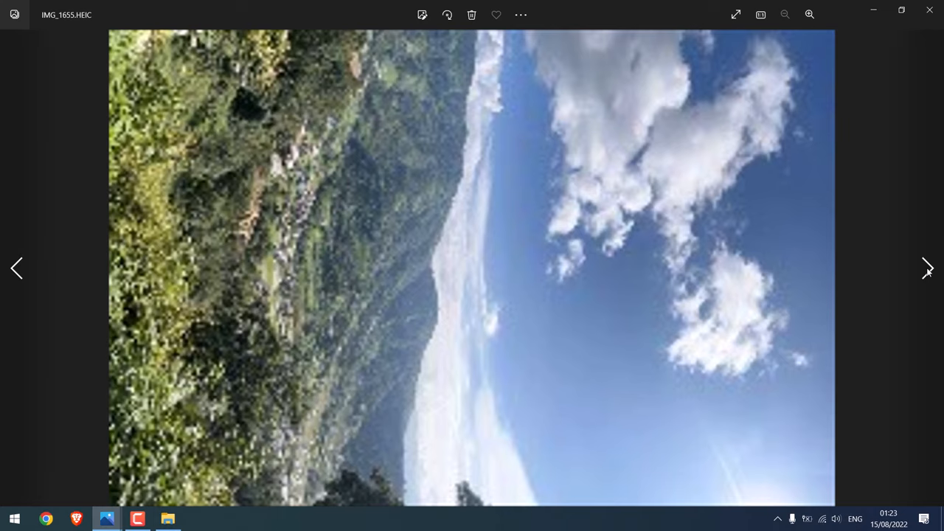
{"action": "left_click", "coordinate": [928, 268]}
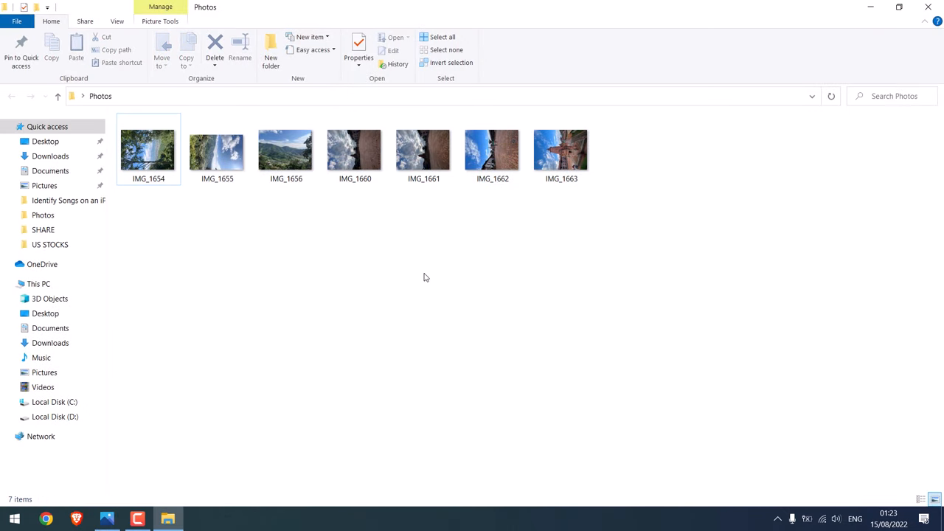
Step: Open IMG_1654's Properties and highlight its .HEIC type, which opens with Photos
{"action": "right_click", "coordinate": [147, 147]}
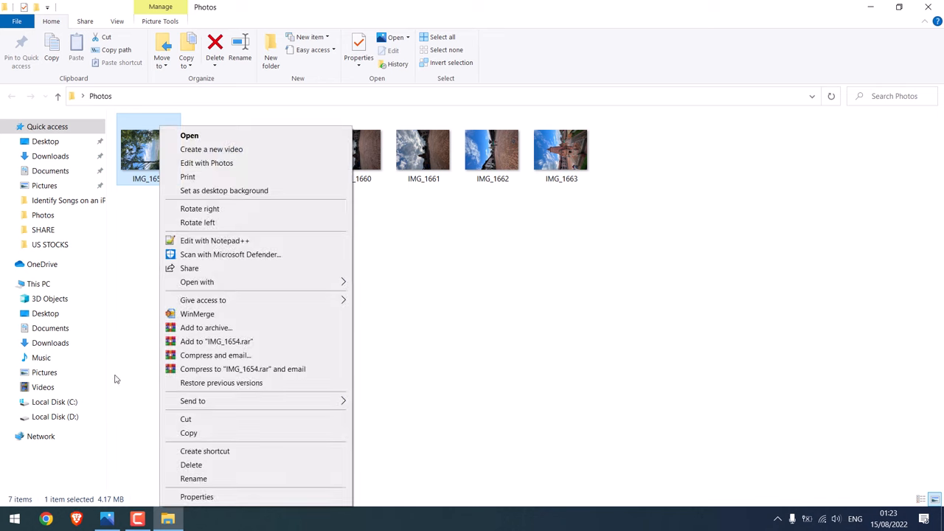
{"action": "left_click", "coordinate": [196, 497]}
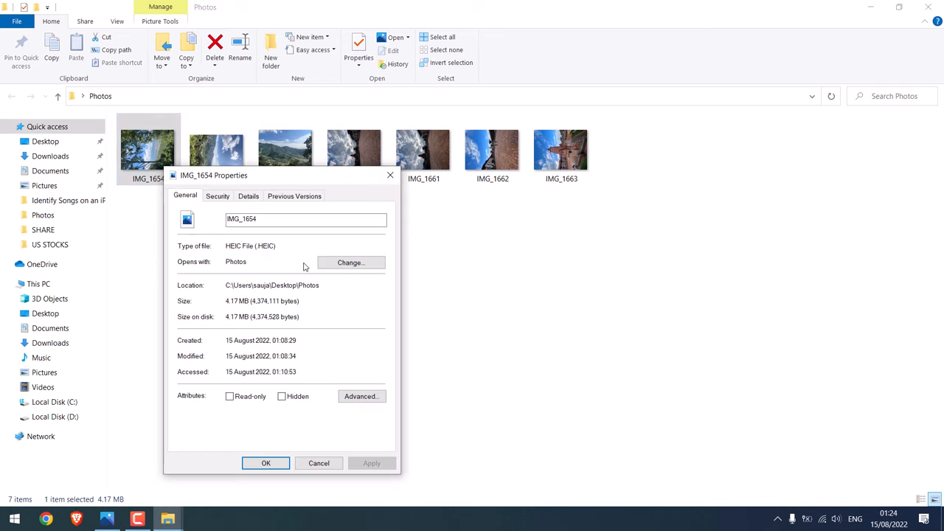
{"action": "double_click", "coordinate": [265, 246]}
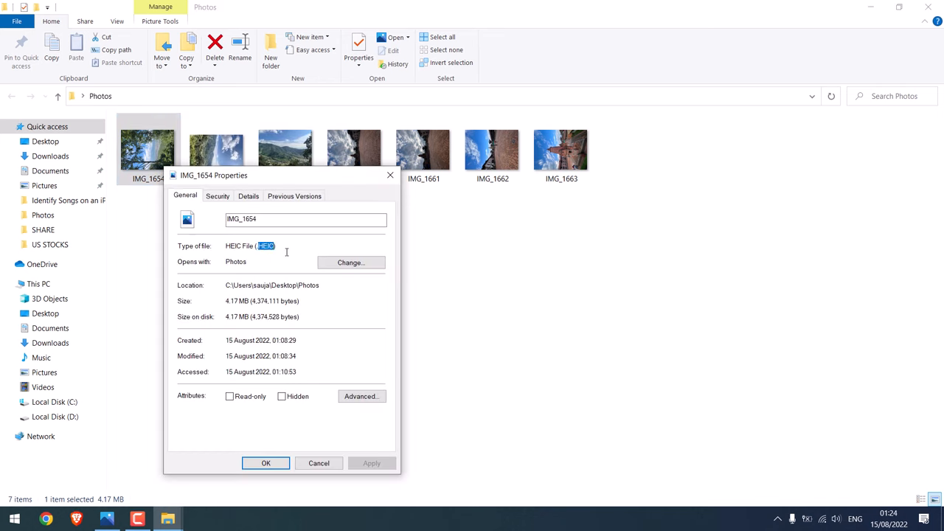